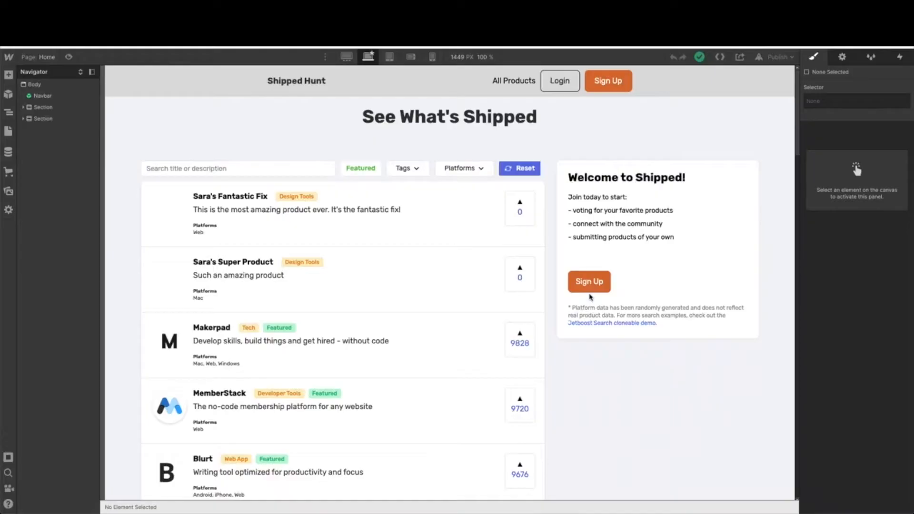
{"action": "mouse_move", "coordinate": [562, 390]}
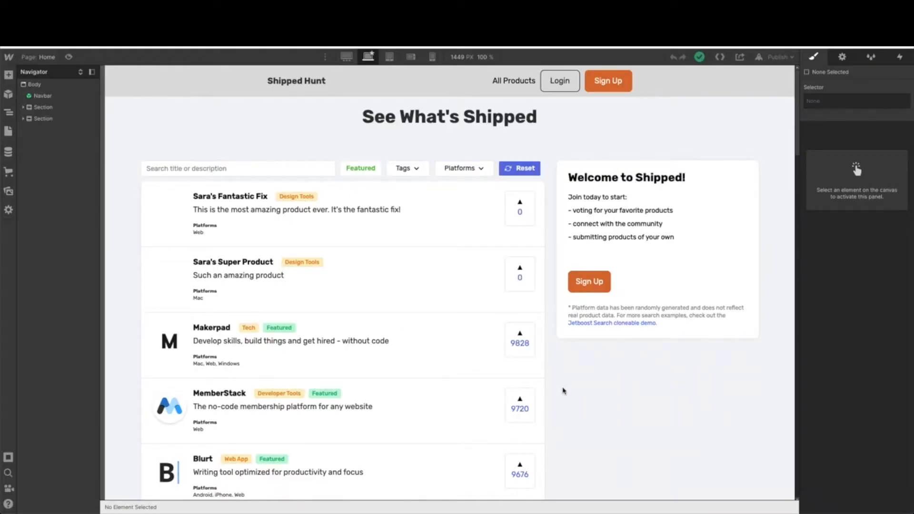
{"action": "mouse_move", "coordinate": [403, 346]}
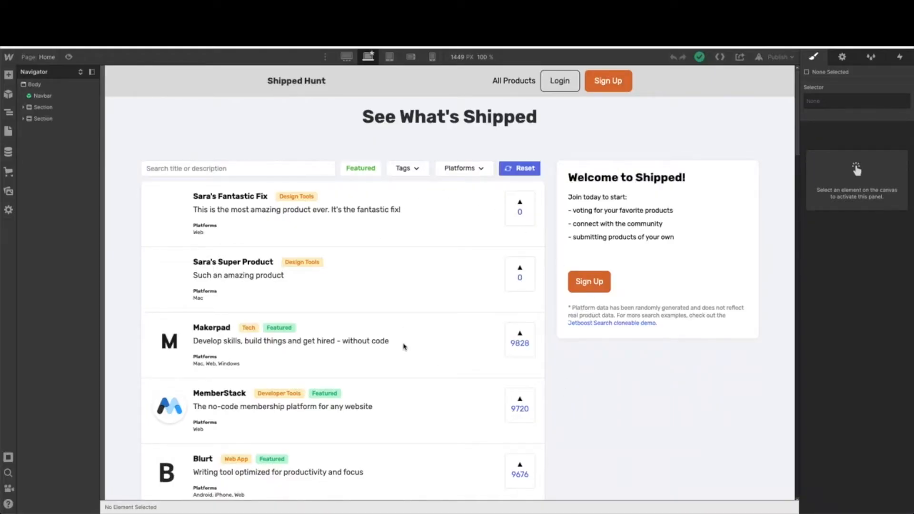
{"action": "mouse_move", "coordinate": [405, 338]}
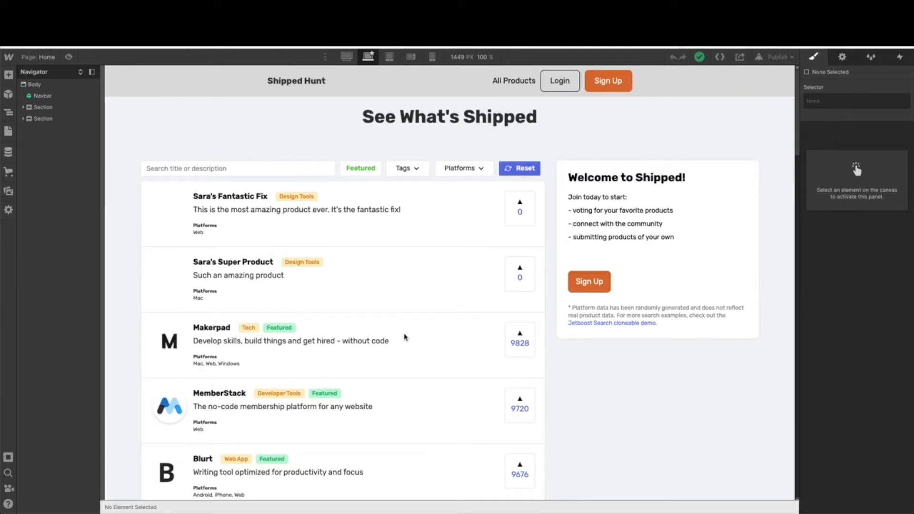
{"action": "mouse_move", "coordinate": [365, 340]}
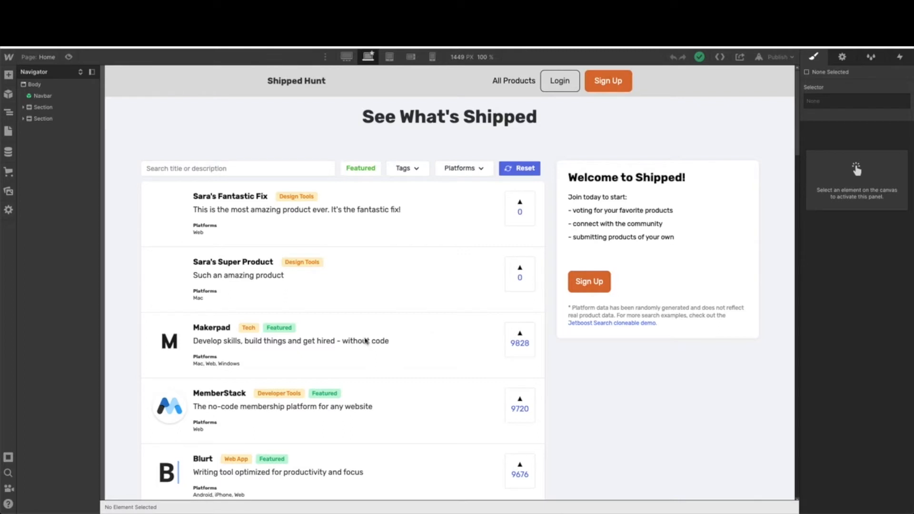
{"action": "mouse_move", "coordinate": [385, 338]}
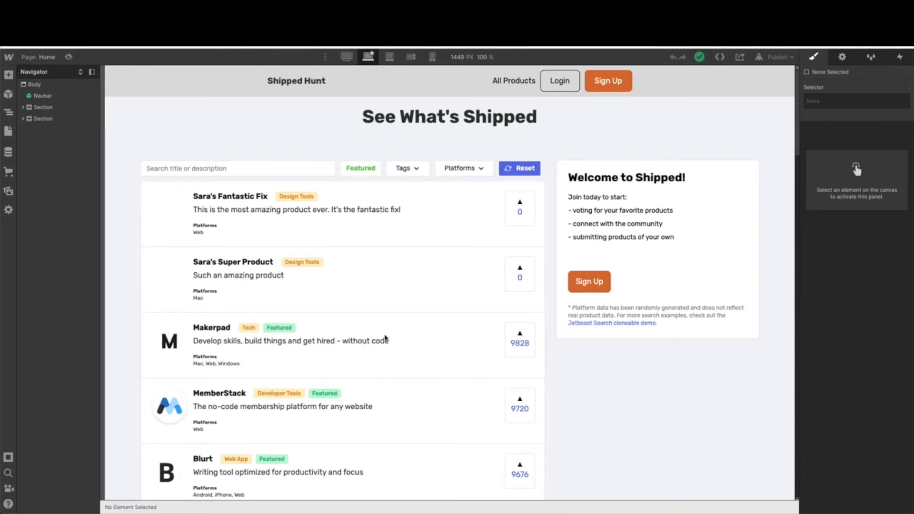
{"action": "mouse_move", "coordinate": [22, 104]}
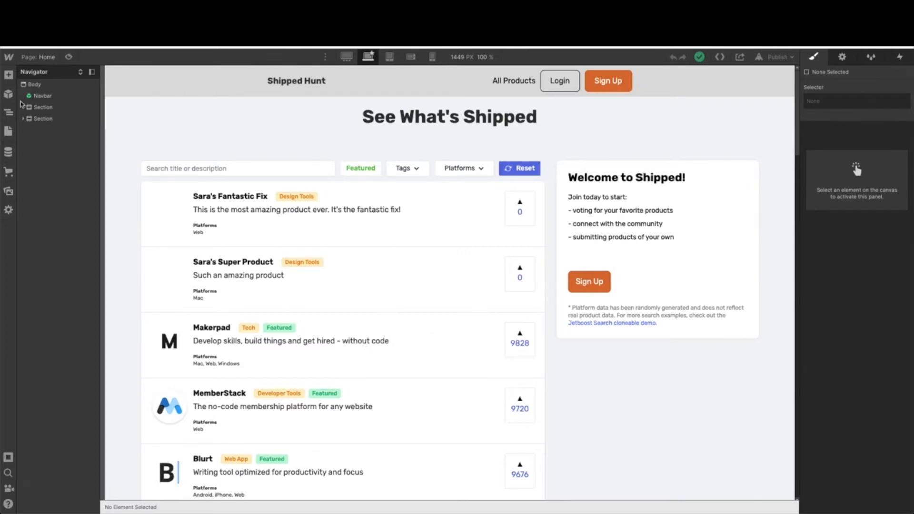
Step: Start duplicating the Home page, then close its settings and discard the unsaved copy
{"action": "left_click", "coordinate": [9, 131]}
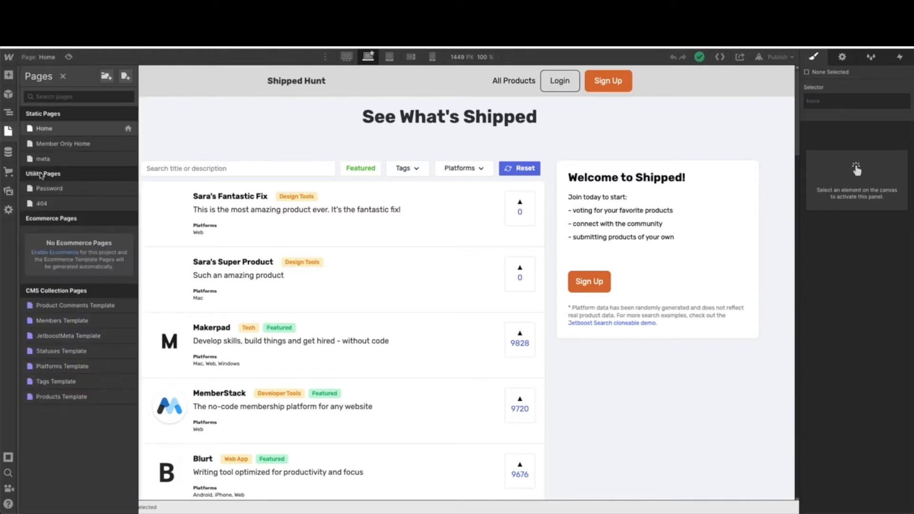
{"action": "mouse_move", "coordinate": [115, 143]}
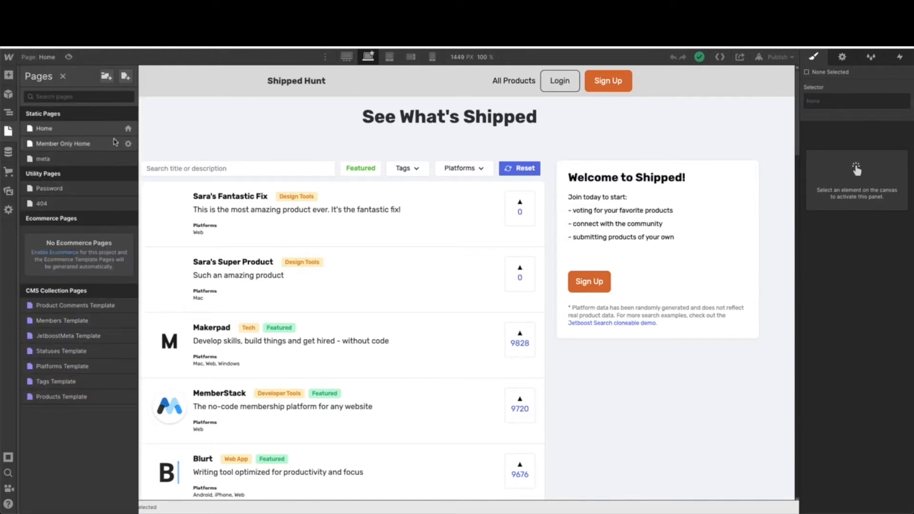
{"action": "mouse_move", "coordinate": [127, 128]}
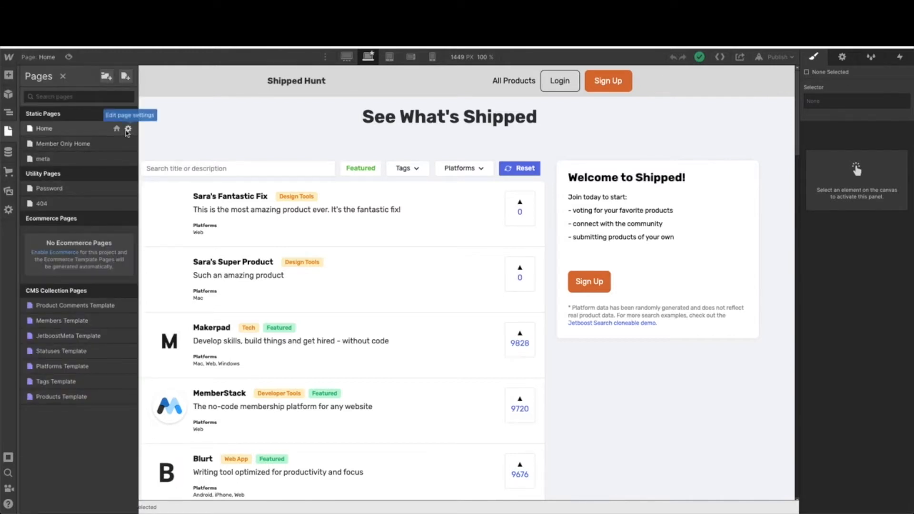
{"action": "left_click", "coordinate": [127, 128]}
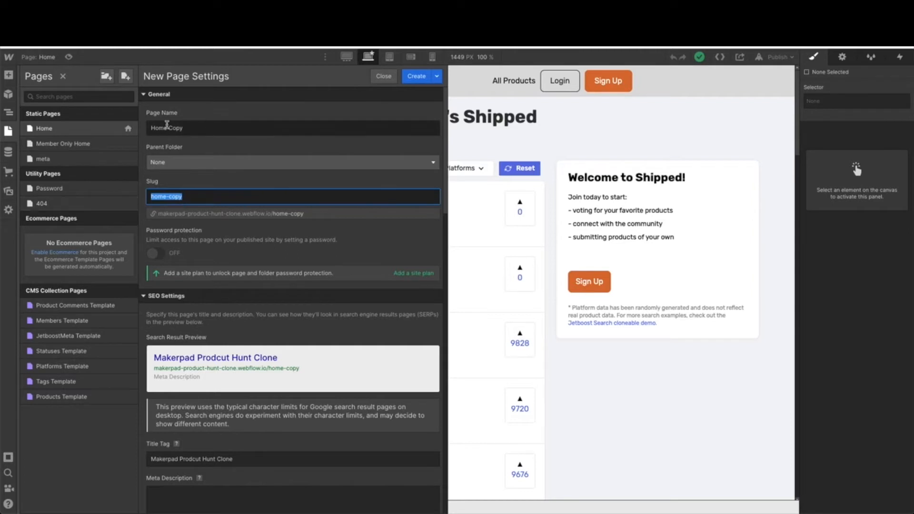
{"action": "mouse_move", "coordinate": [222, 217]}
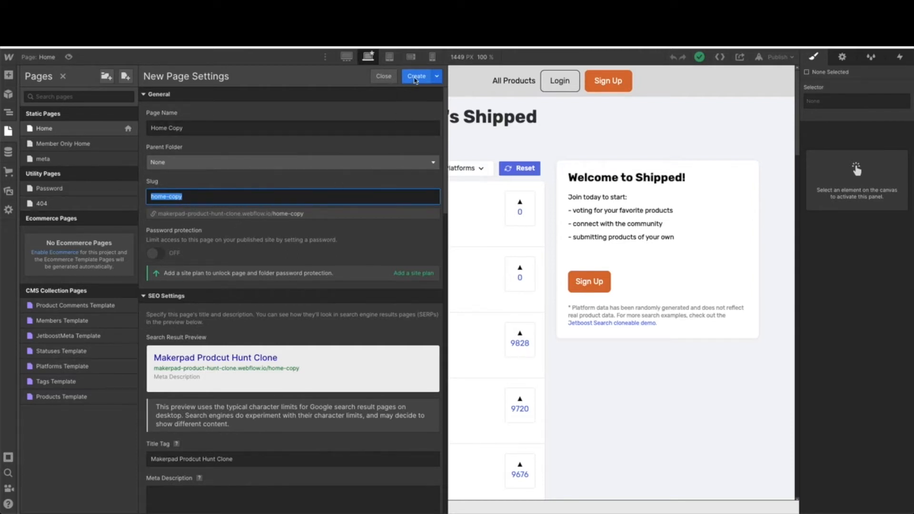
{"action": "left_click", "coordinate": [383, 76]}
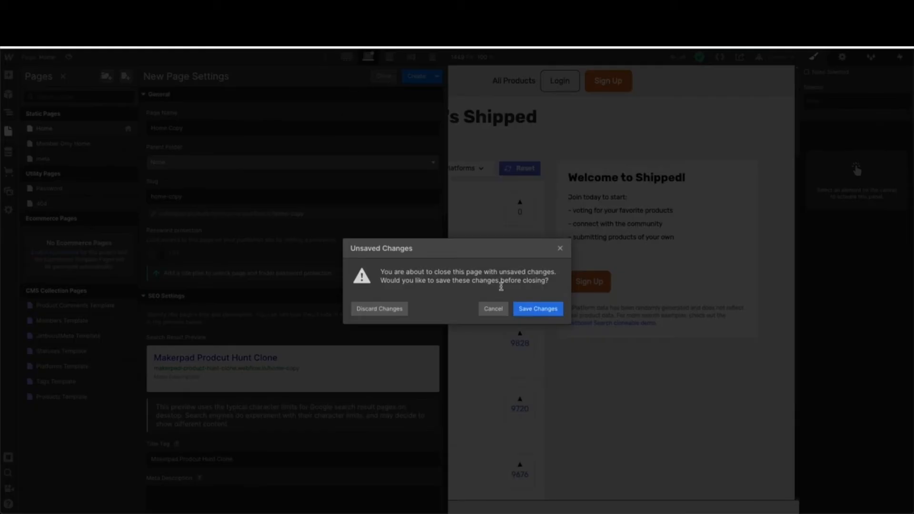
{"action": "left_click", "coordinate": [379, 308]}
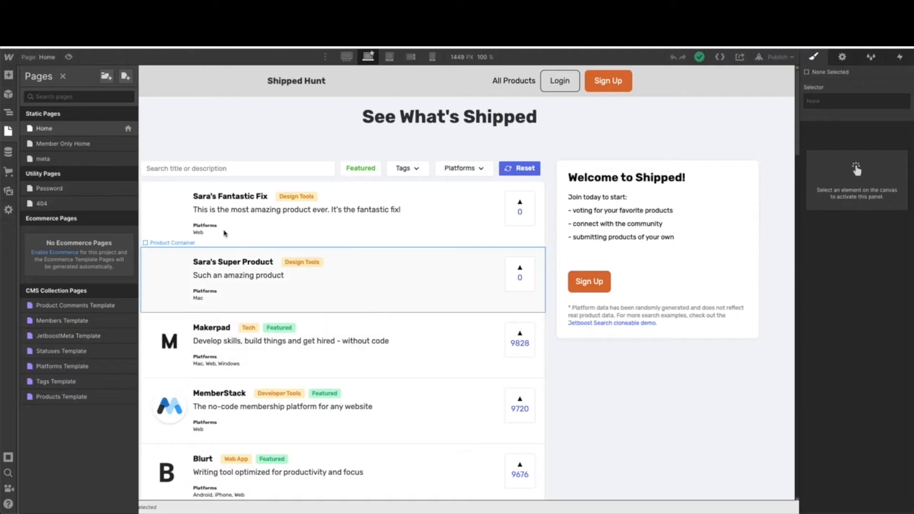
Step: Load the Member Only Home page and show its element tree in the Navigator
{"action": "left_click", "coordinate": [63, 144]}
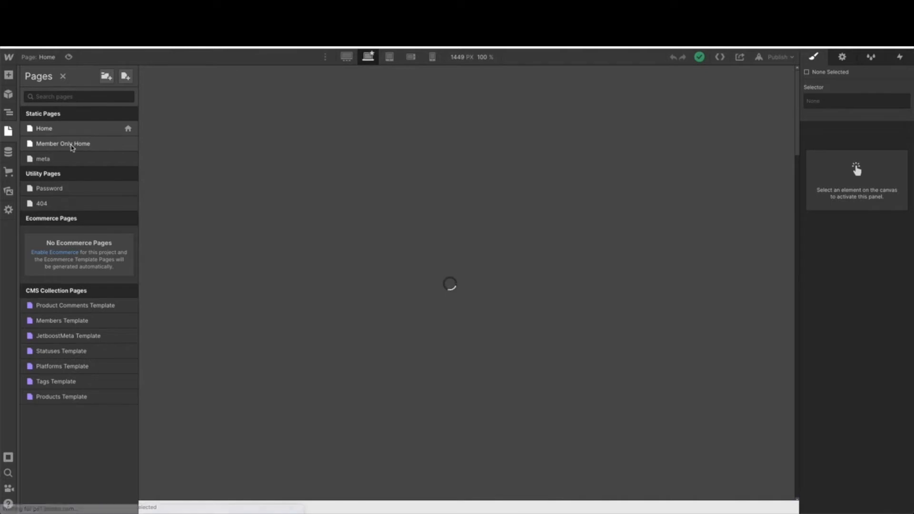
{"action": "mouse_move", "coordinate": [221, 209]}
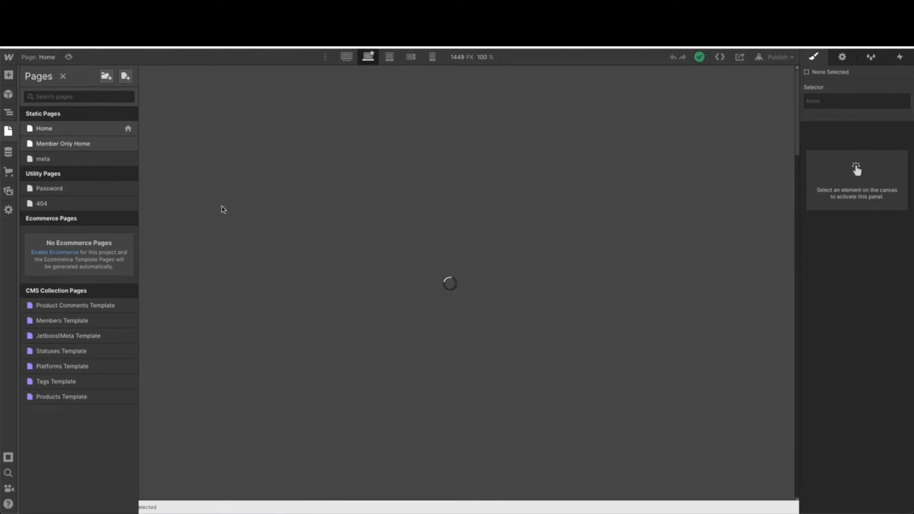
{"action": "left_click", "coordinate": [63, 143]}
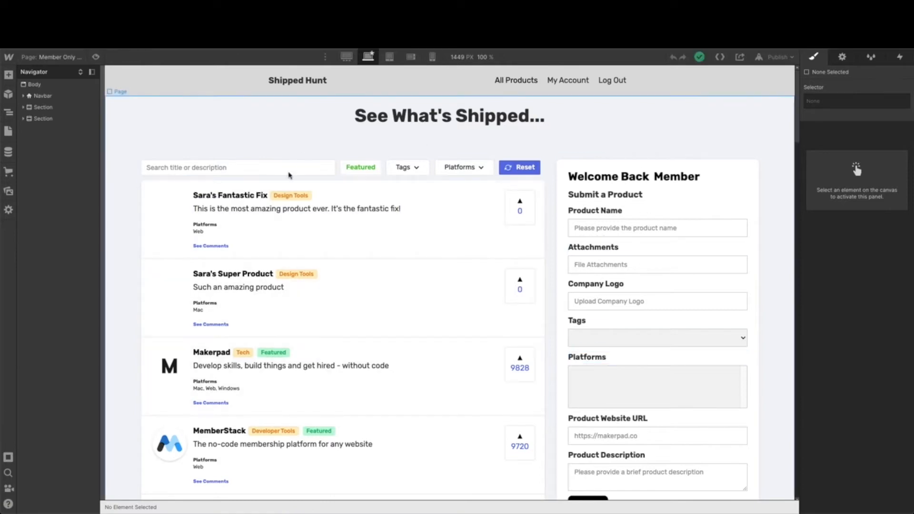
{"action": "mouse_move", "coordinate": [469, 240]}
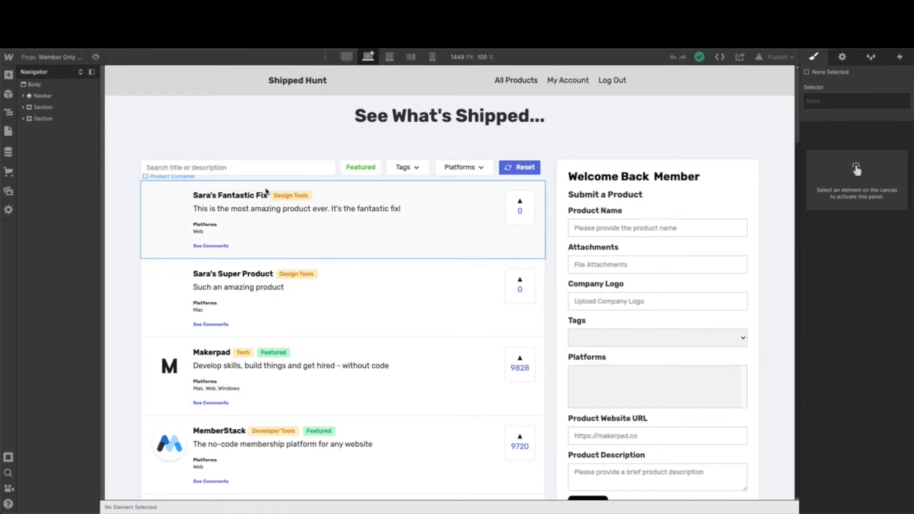
{"action": "left_click", "coordinate": [238, 167]}
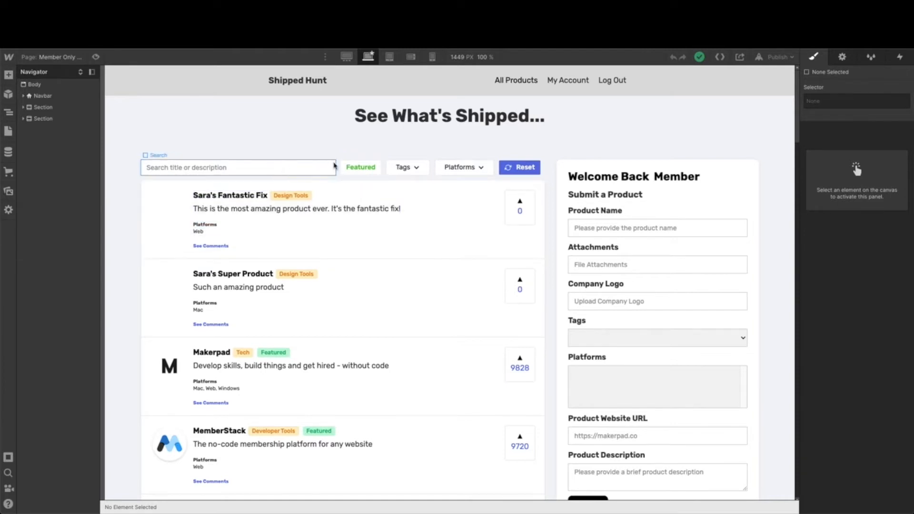
{"action": "mouse_move", "coordinate": [310, 169]}
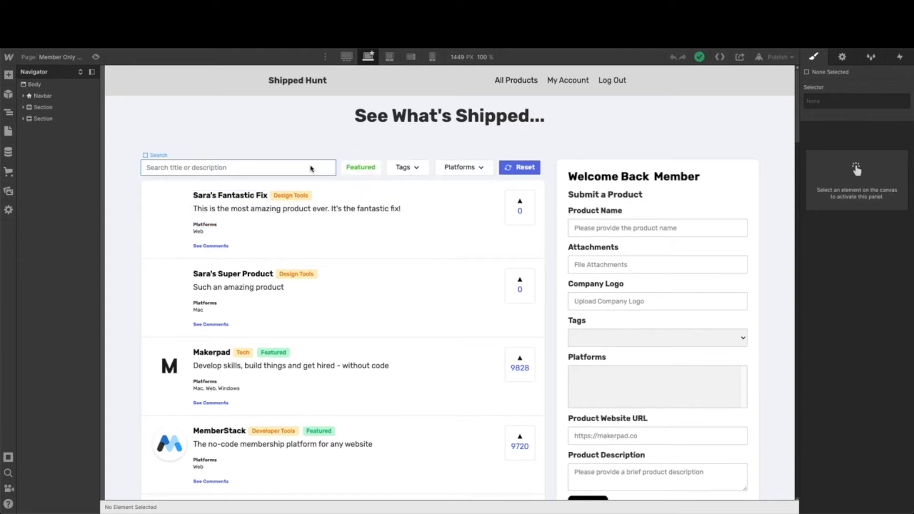
{"action": "mouse_move", "coordinate": [460, 167]}
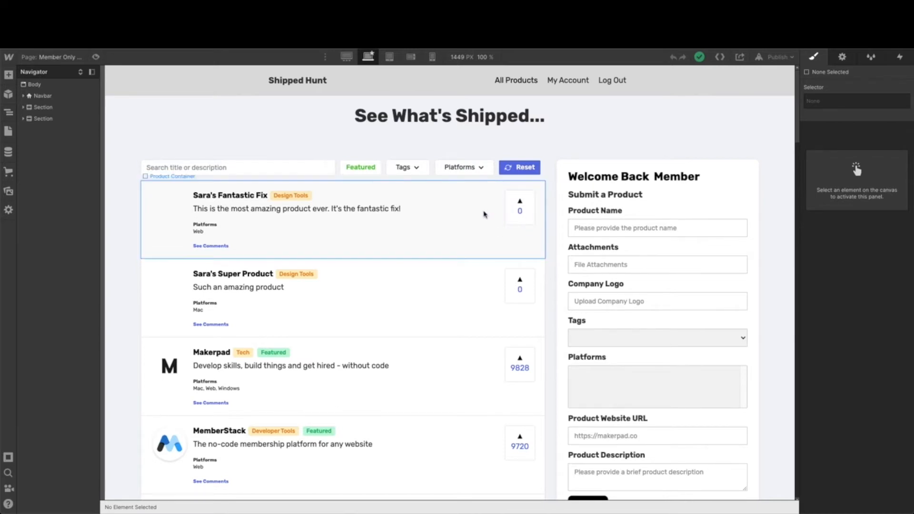
Step: Select the jetboost-toggle-favorite vote box of the first product card
{"action": "left_click", "coordinate": [518, 200]}
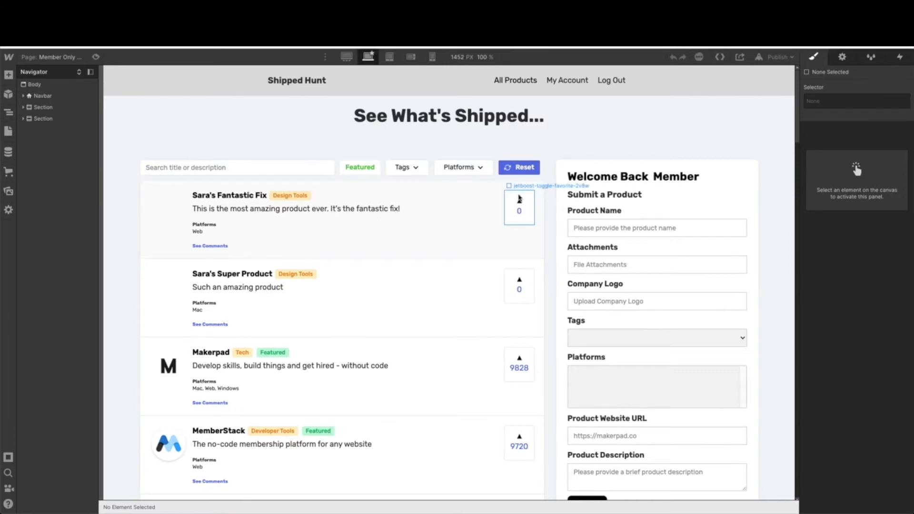
{"action": "left_click", "coordinate": [518, 207]}
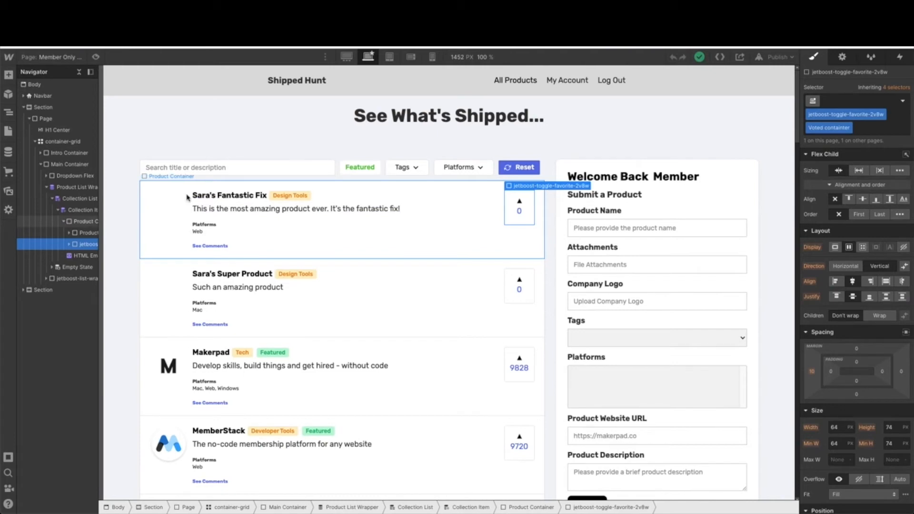
{"action": "mouse_move", "coordinate": [571, 165]}
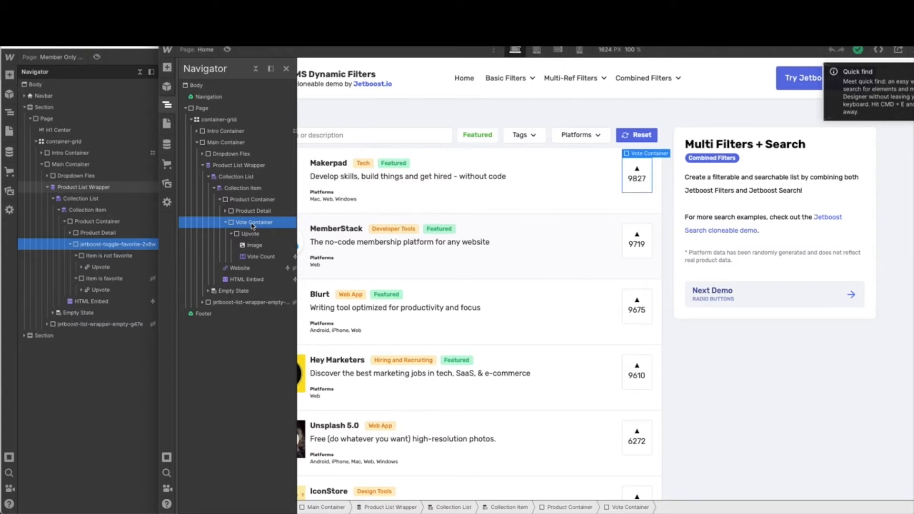
{"action": "mouse_move", "coordinate": [256, 230]}
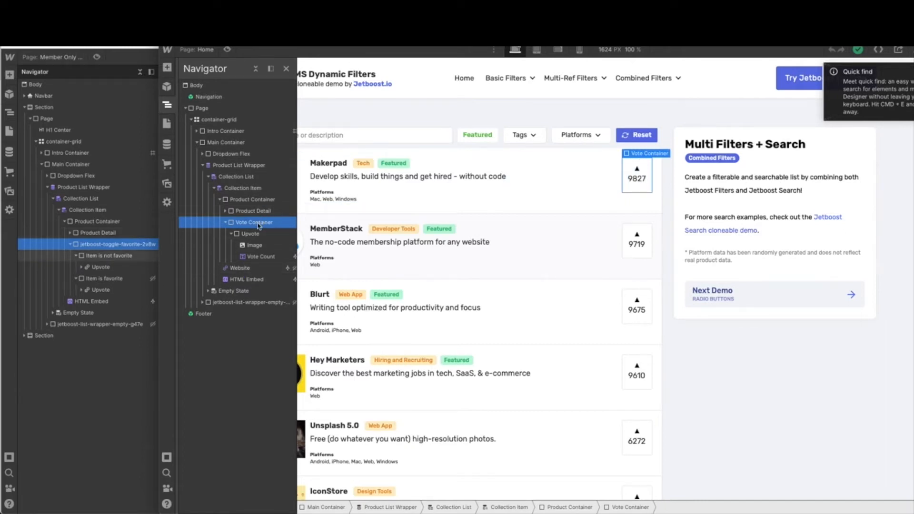
Step: Duplicate the Upvote link in the demo's vote container and select its inner link block
{"action": "left_click", "coordinate": [250, 234]}
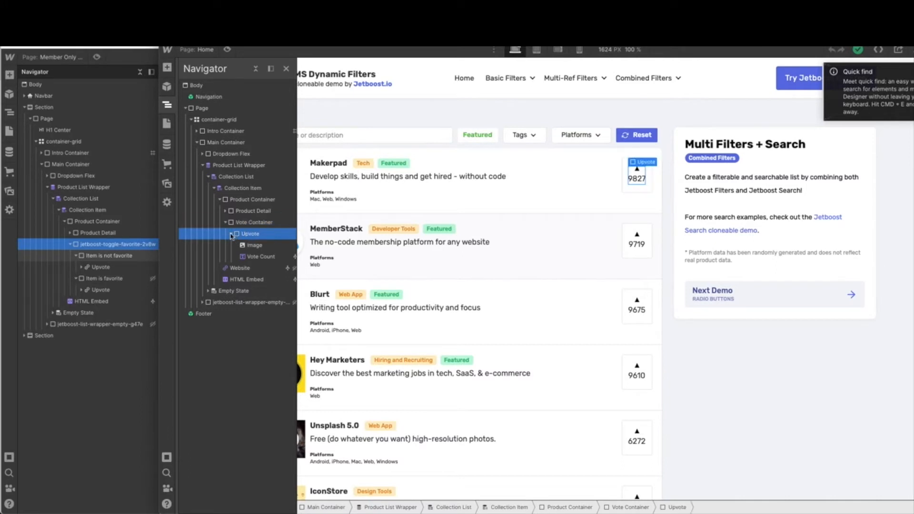
{"action": "left_click", "coordinate": [227, 234]}
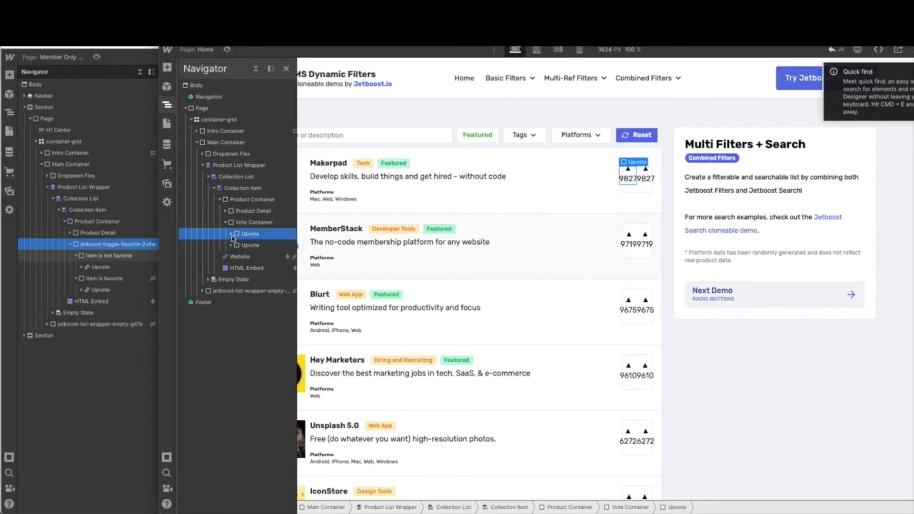
{"action": "left_click", "coordinate": [235, 234]}
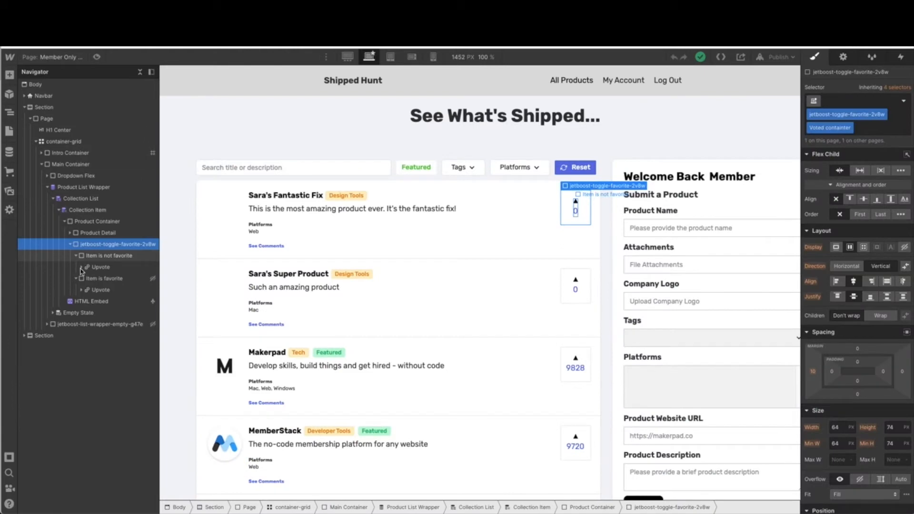
{"action": "left_click", "coordinate": [86, 266]}
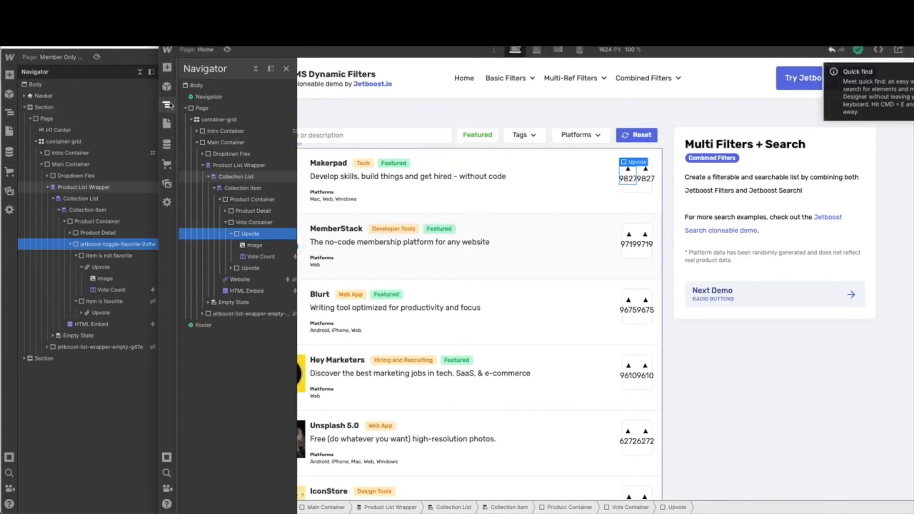
{"action": "left_click", "coordinate": [167, 68]}
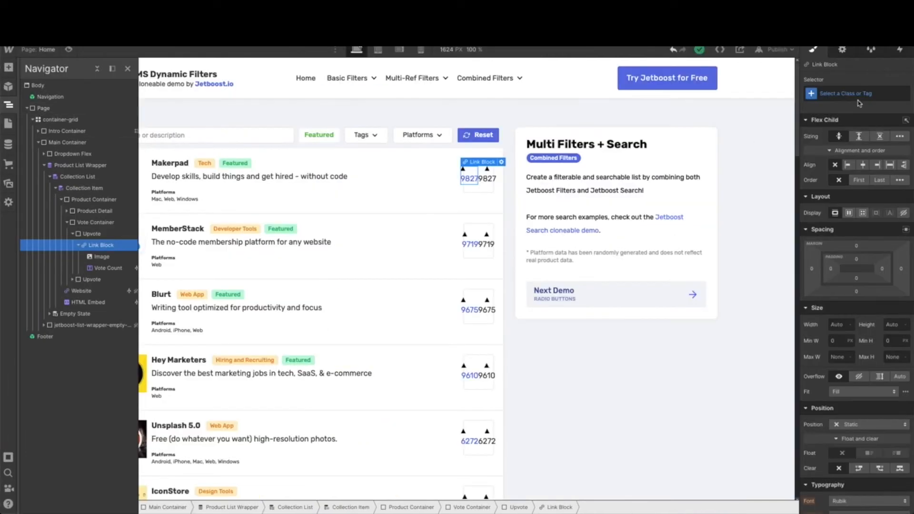
Step: Assign the existing Upvote class to that link block, then select the second vote wrapper's link block
{"action": "left_click", "coordinate": [854, 93]}
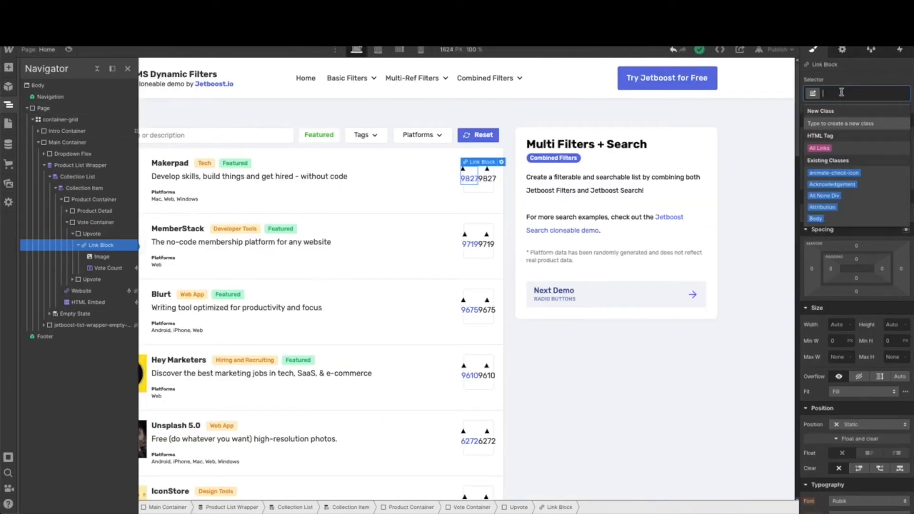
{"action": "type", "text": "Upvite"}
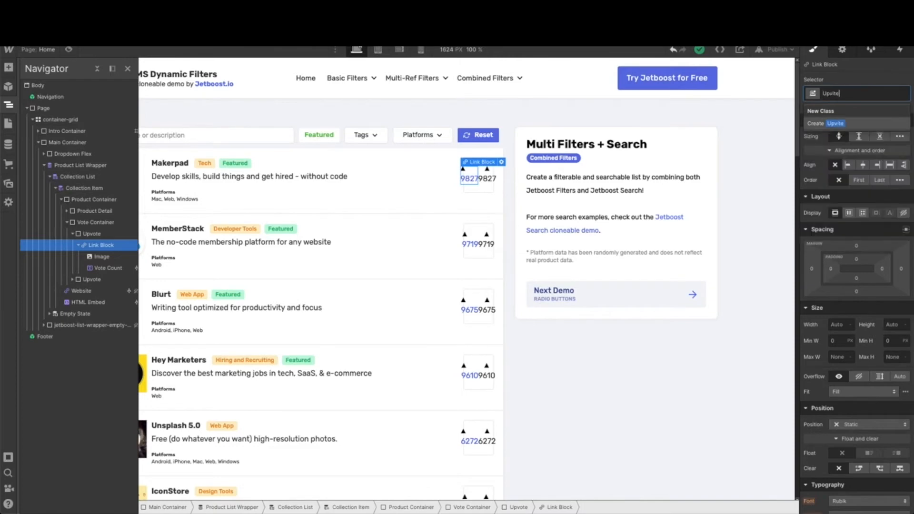
{"action": "key", "text": "backspace"}
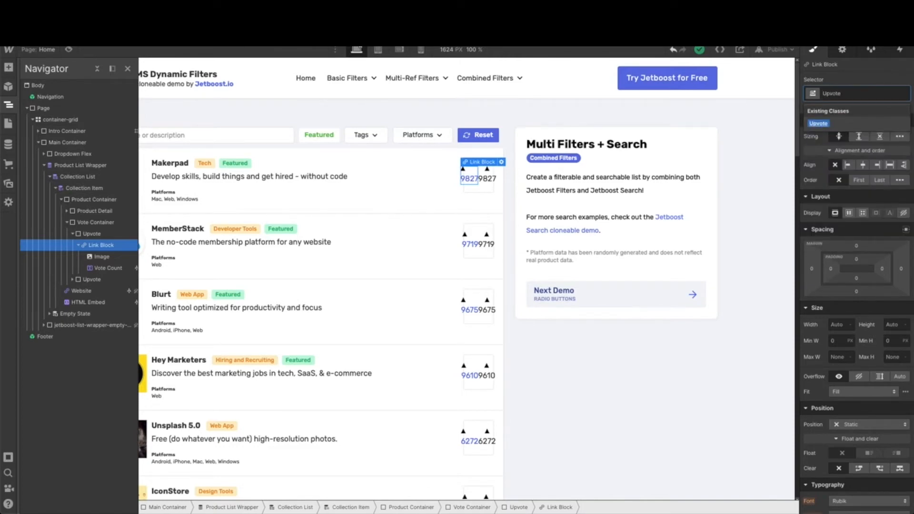
{"action": "left_click", "coordinate": [98, 244]}
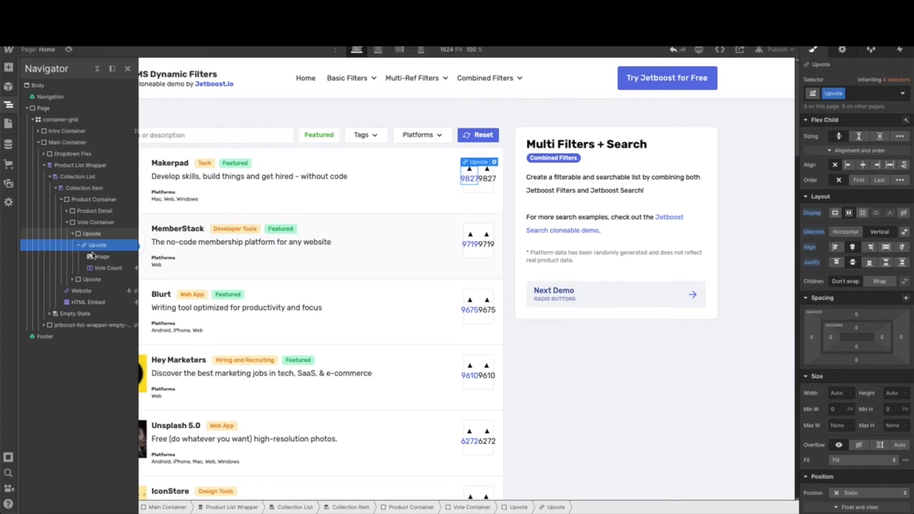
{"action": "left_click", "coordinate": [77, 279]}
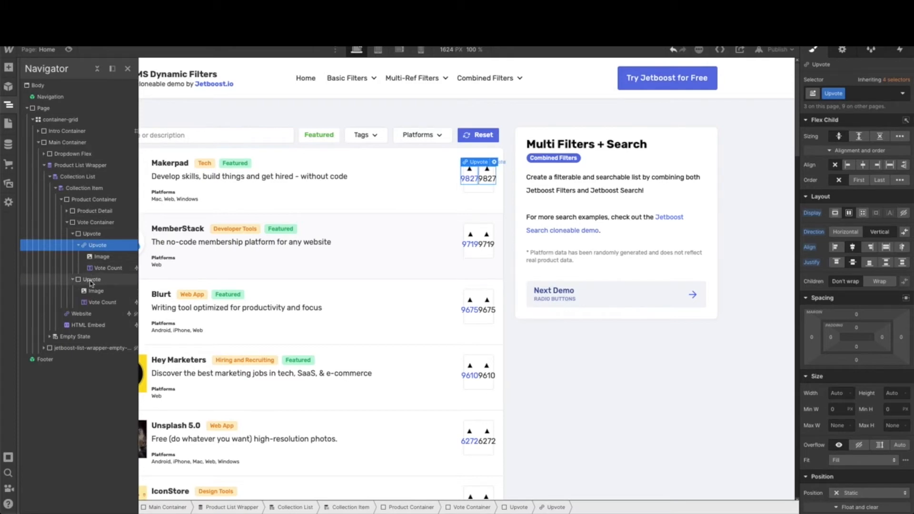
{"action": "mouse_move", "coordinate": [102, 301]}
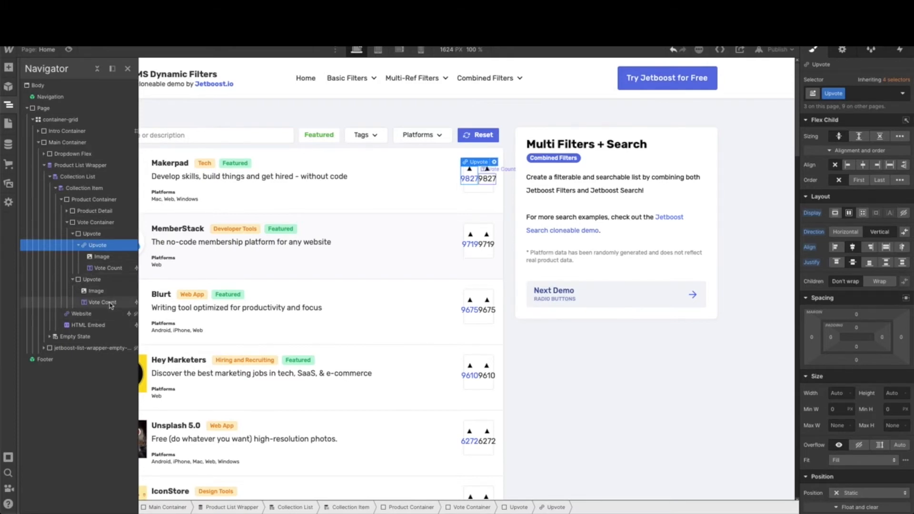
{"action": "left_click", "coordinate": [102, 359]}
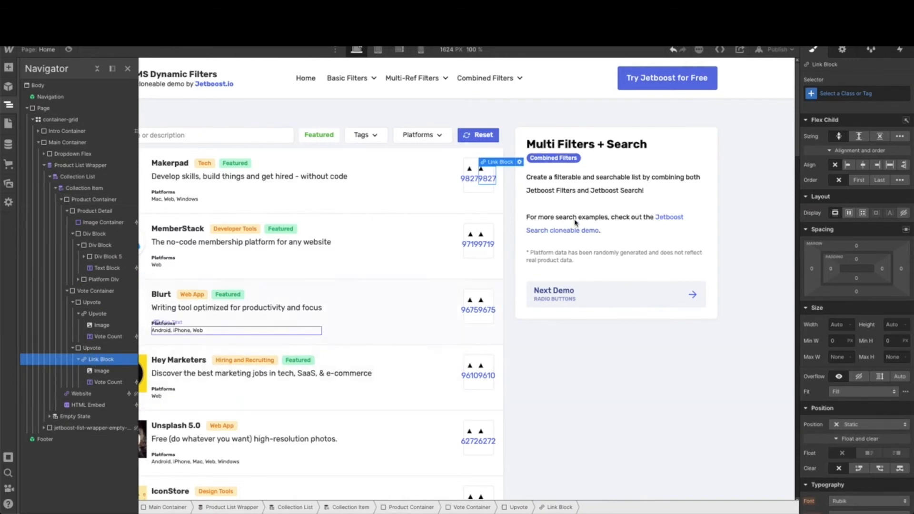
Step: Give the second link block the Voted class and remove its arrow image, keeping only the vote count
{"action": "left_click", "coordinate": [853, 94]}
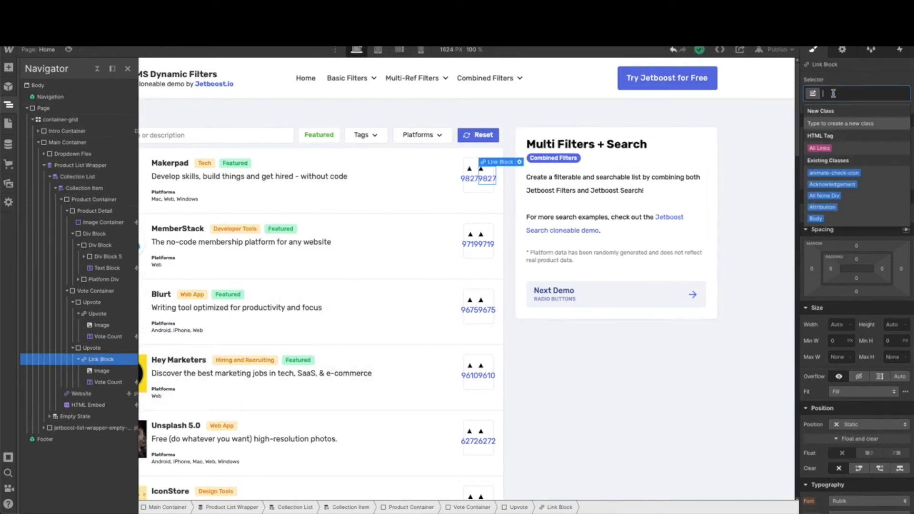
{"action": "type", "text": "Voted"}
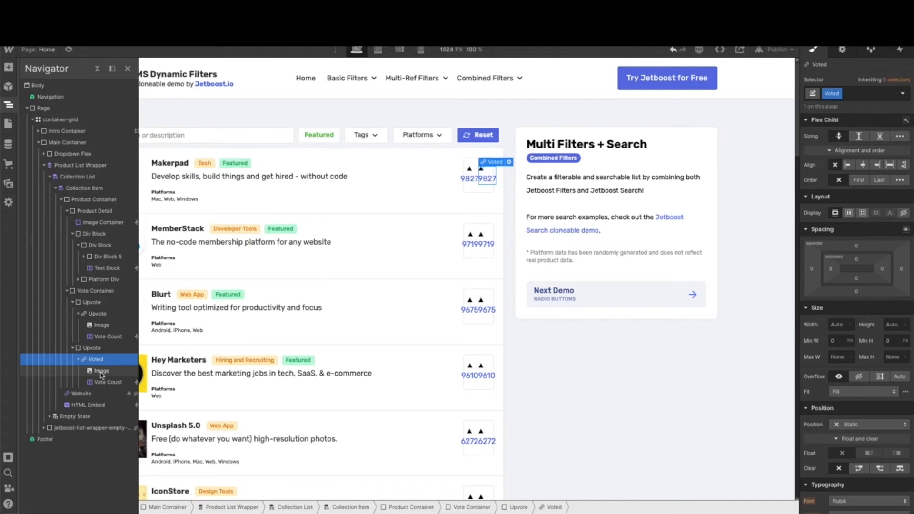
{"action": "left_click", "coordinate": [101, 371]}
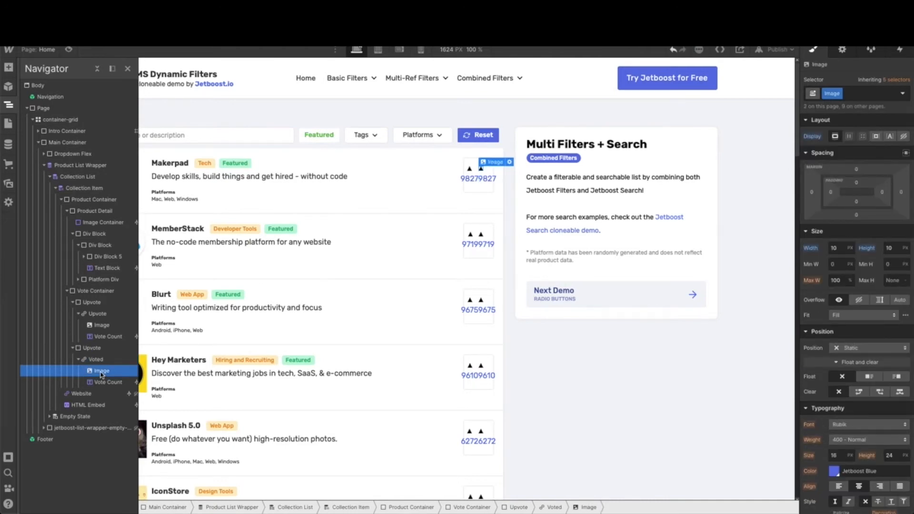
{"action": "left_click", "coordinate": [108, 370]}
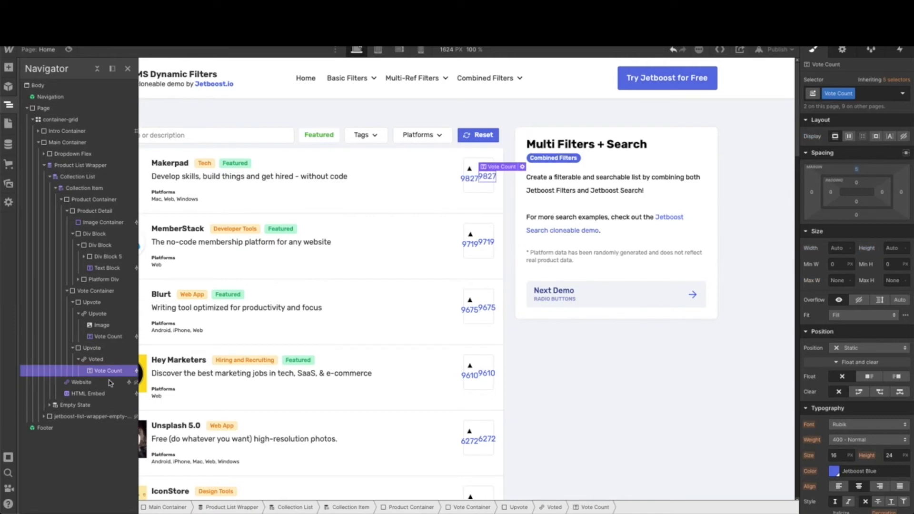
{"action": "mouse_move", "coordinate": [133, 386]}
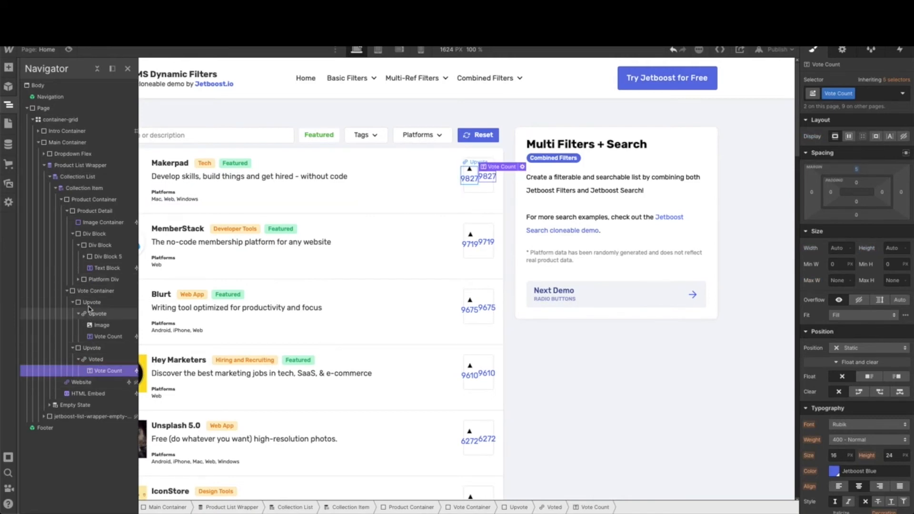
{"action": "left_click", "coordinate": [92, 301]}
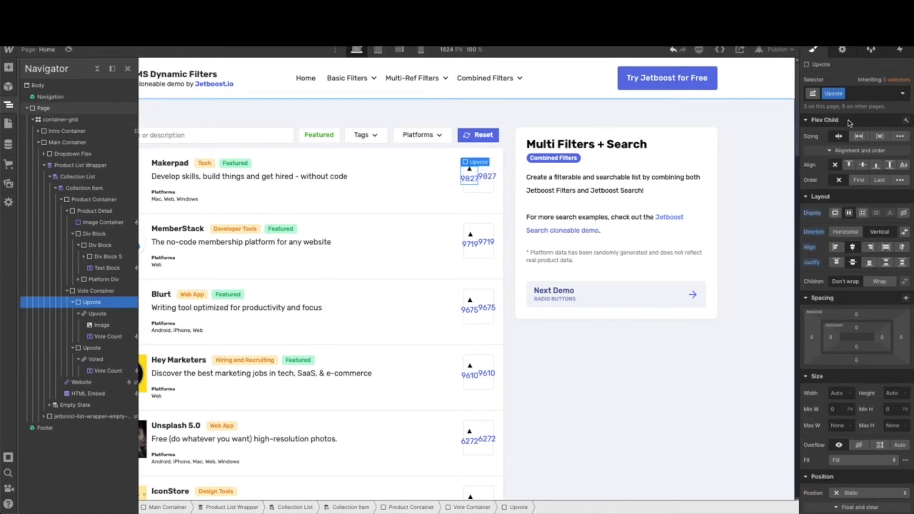
{"action": "left_click", "coordinate": [833, 93]}
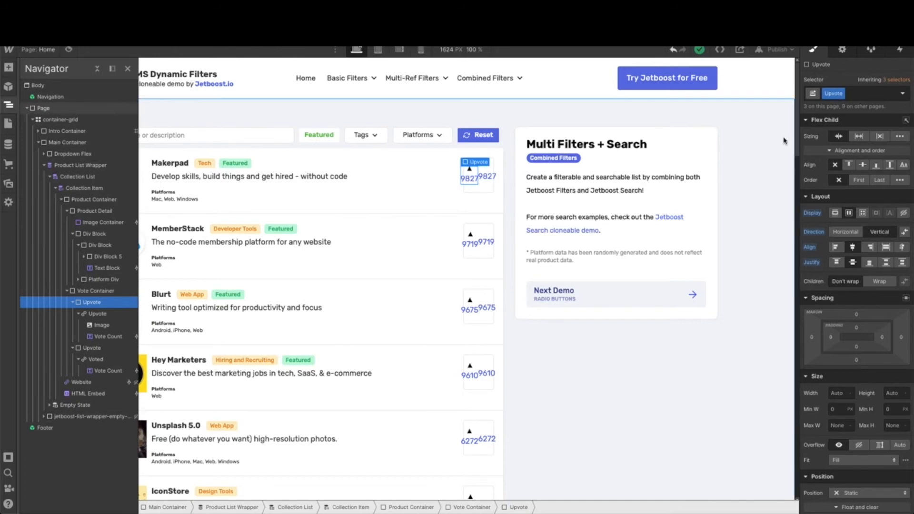
{"action": "mouse_move", "coordinate": [779, 141]}
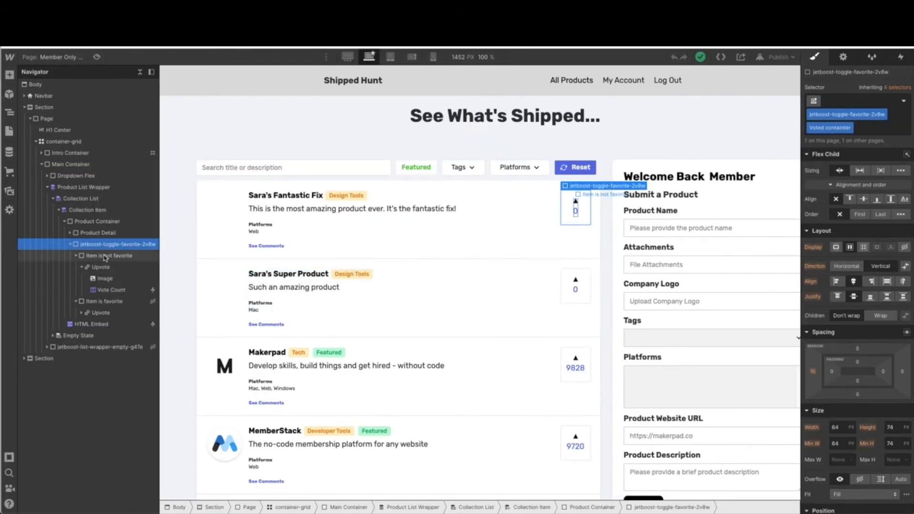
Step: Inspect the favorite toggle's Item is not favorite and Item is favorite blocks, revealing the hidden favorite block
{"action": "left_click", "coordinate": [109, 255]}
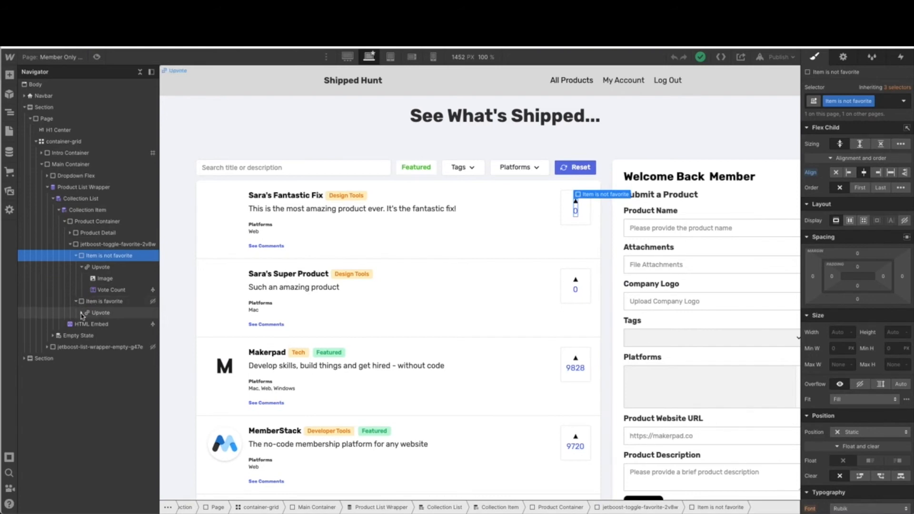
{"action": "left_click", "coordinate": [87, 312]}
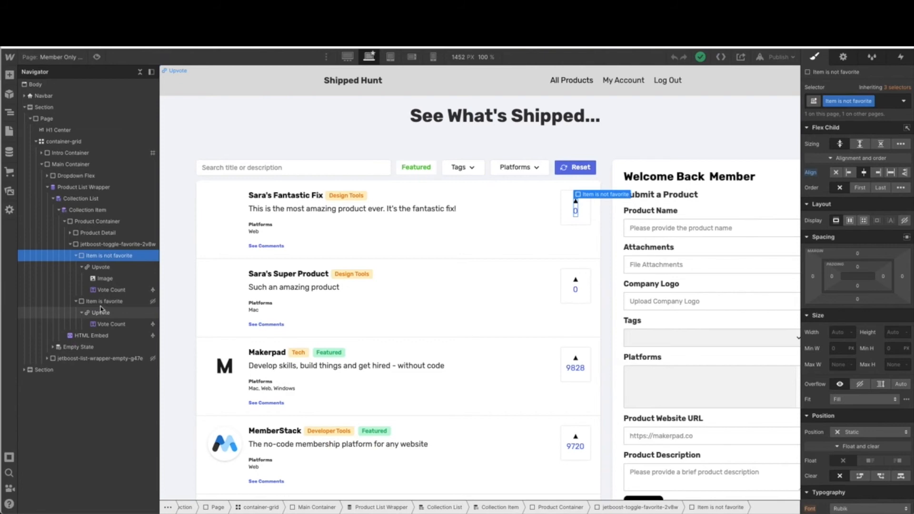
{"action": "left_click", "coordinate": [104, 302]}
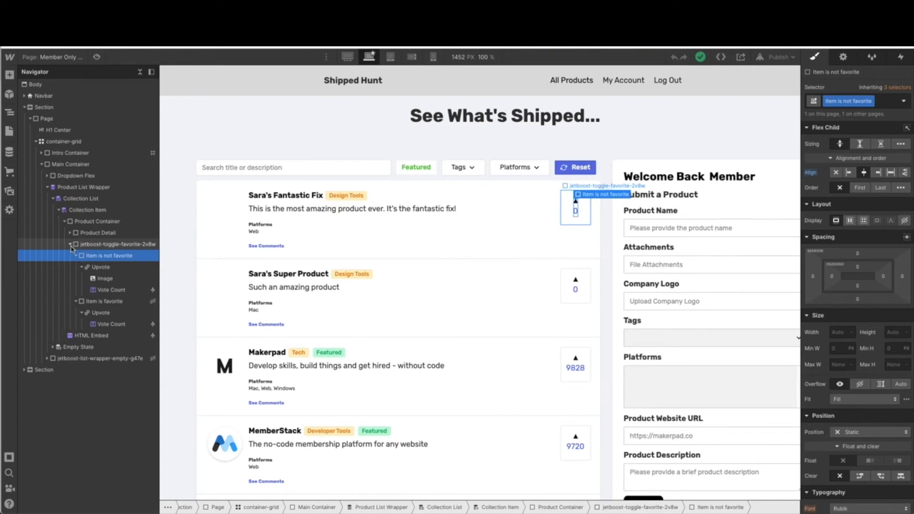
{"action": "left_click", "coordinate": [116, 243]}
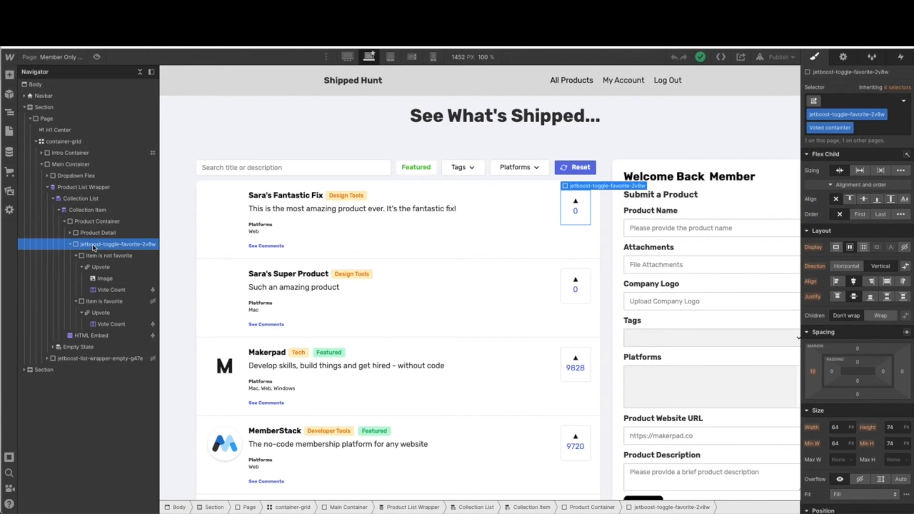
{"action": "mouse_move", "coordinate": [105, 256]}
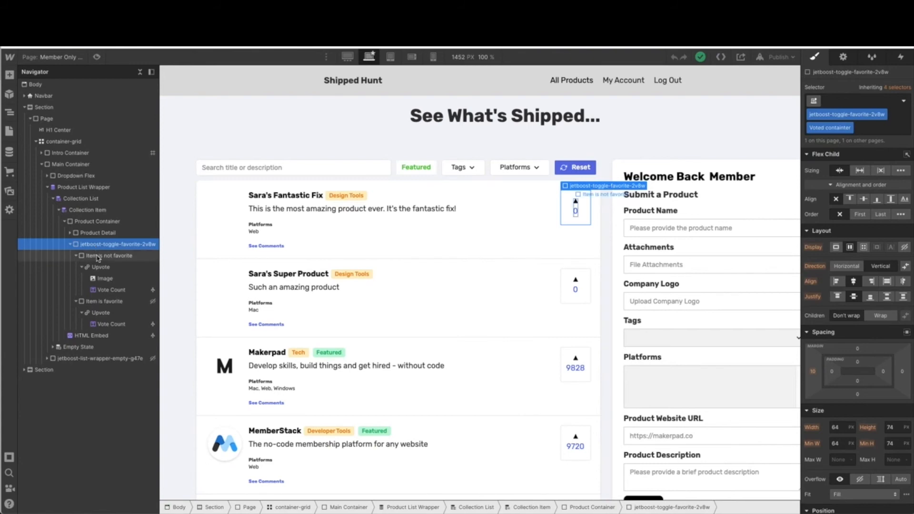
{"action": "left_click", "coordinate": [107, 255]}
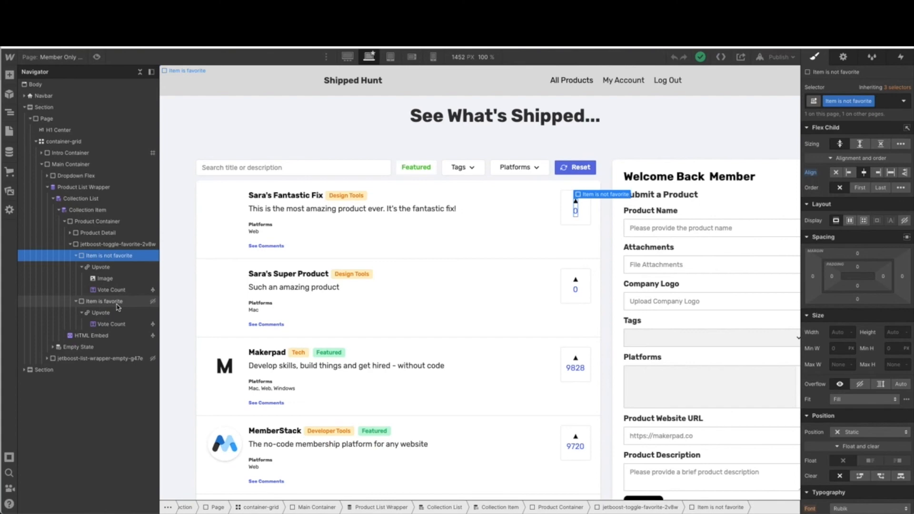
{"action": "left_click", "coordinate": [107, 301]}
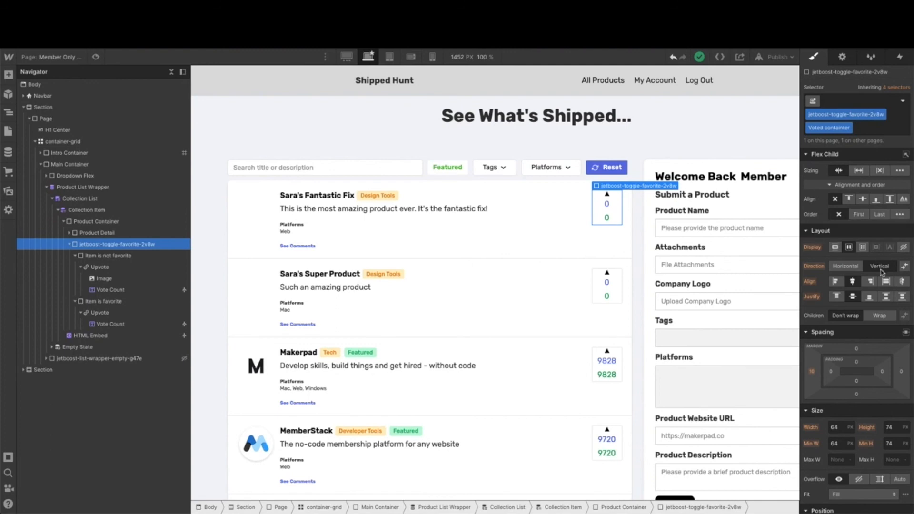
{"action": "mouse_move", "coordinate": [625, 319]}
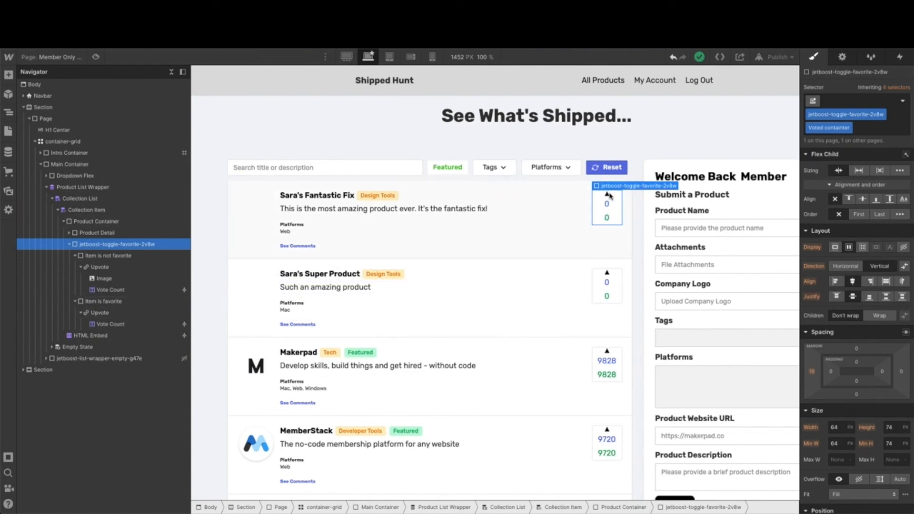
{"action": "mouse_move", "coordinate": [286, 303]}
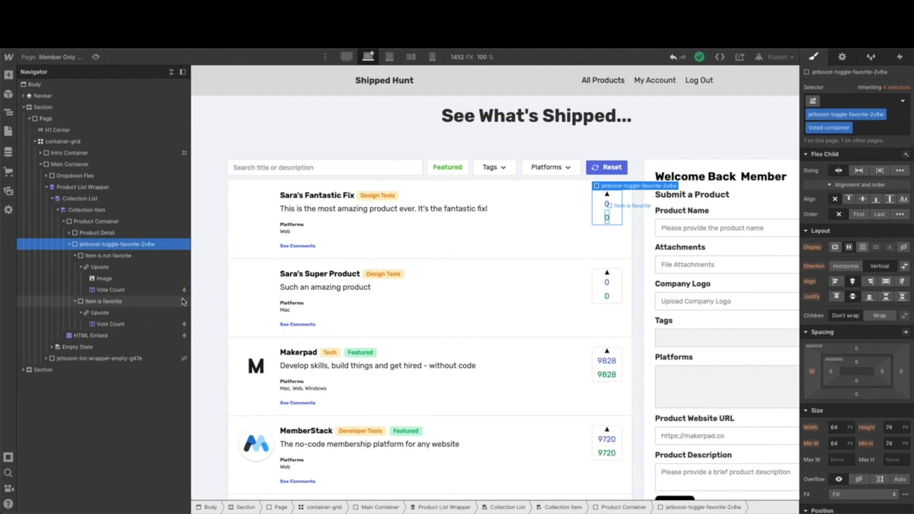
Step: Hide the Item is favorite block so each product shows one vote count
{"action": "left_click", "coordinate": [102, 301]}
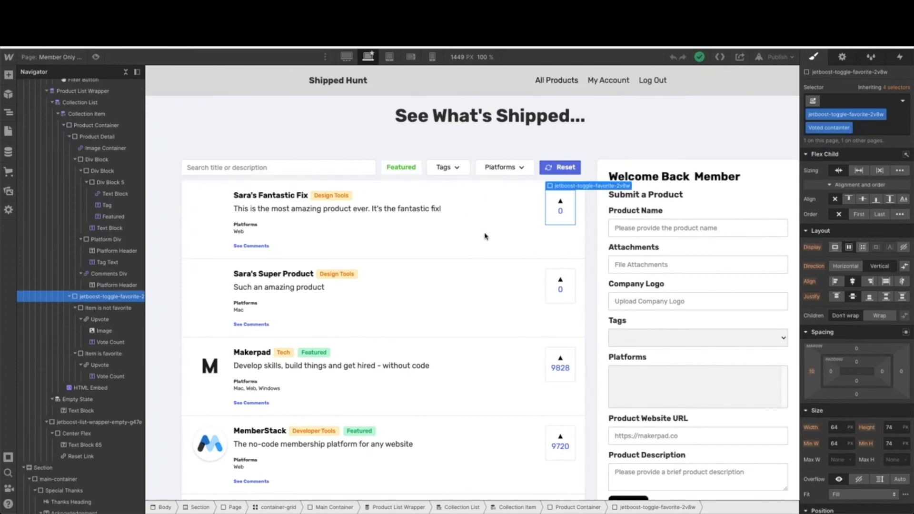
{"action": "mouse_move", "coordinate": [573, 216]}
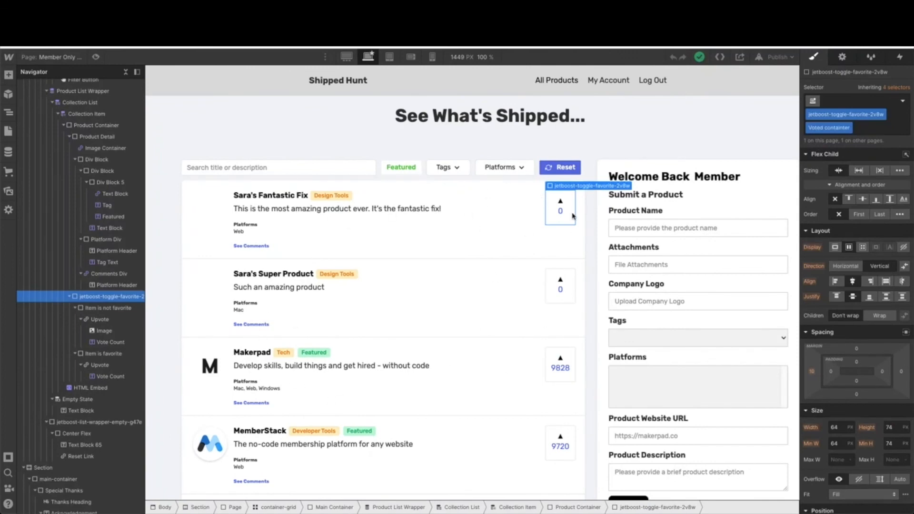
{"action": "mouse_move", "coordinate": [480, 192]}
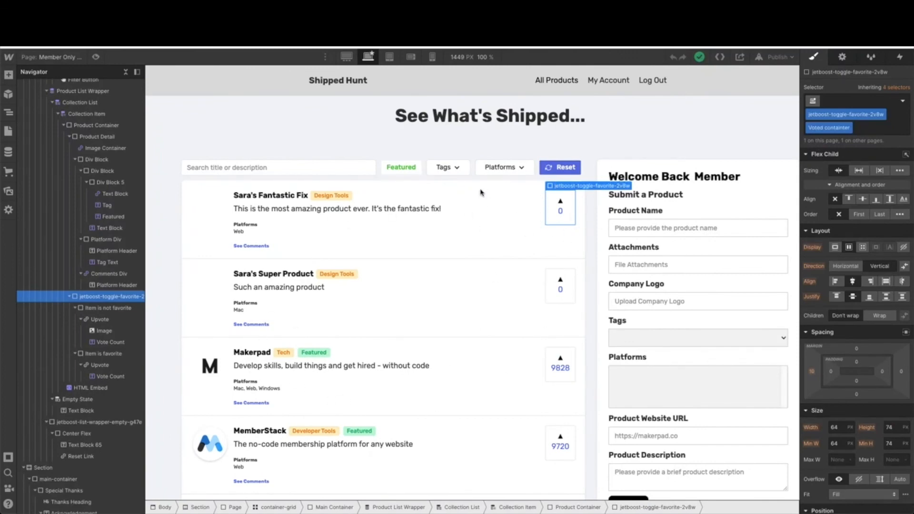
{"action": "mouse_move", "coordinate": [277, 394]}
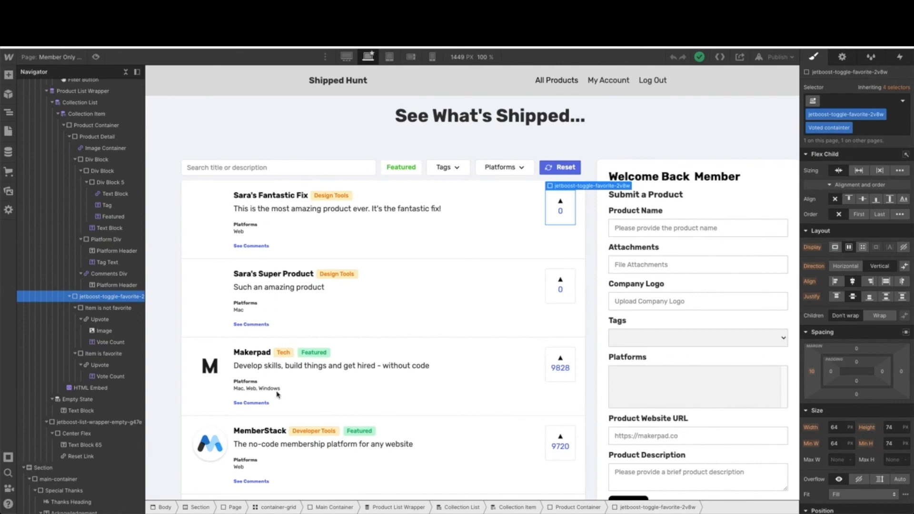
{"action": "mouse_move", "coordinate": [710, 209]}
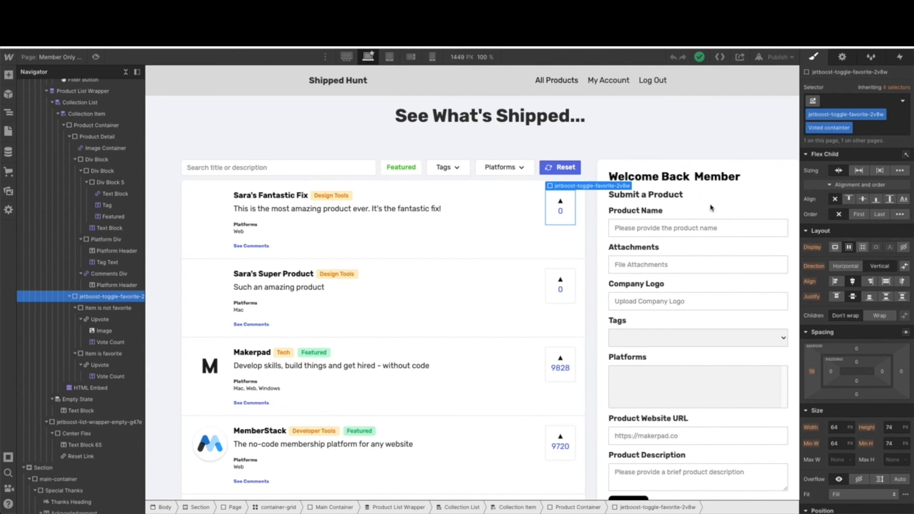